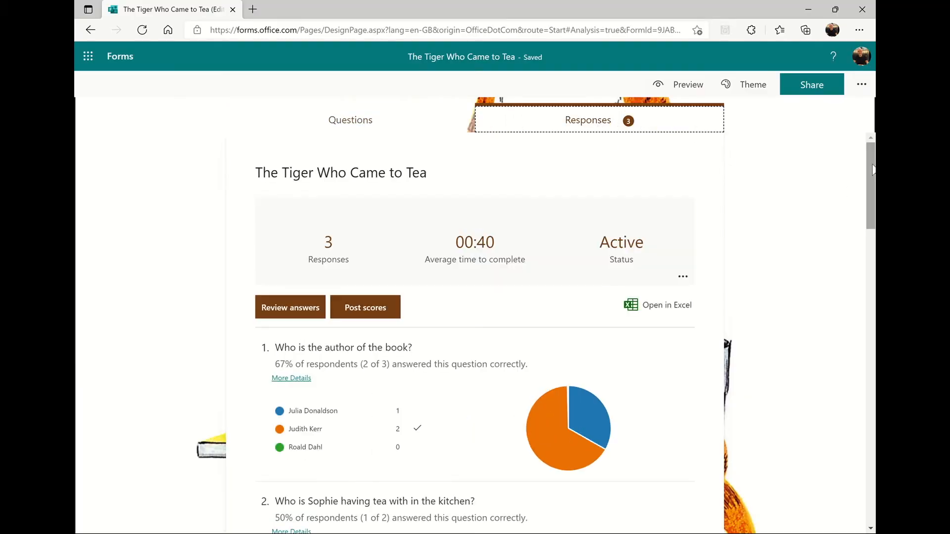
Export the quiz responses via Open in Excel and open the downloaded .xlsx spreadsheet
scroll("down", 3)
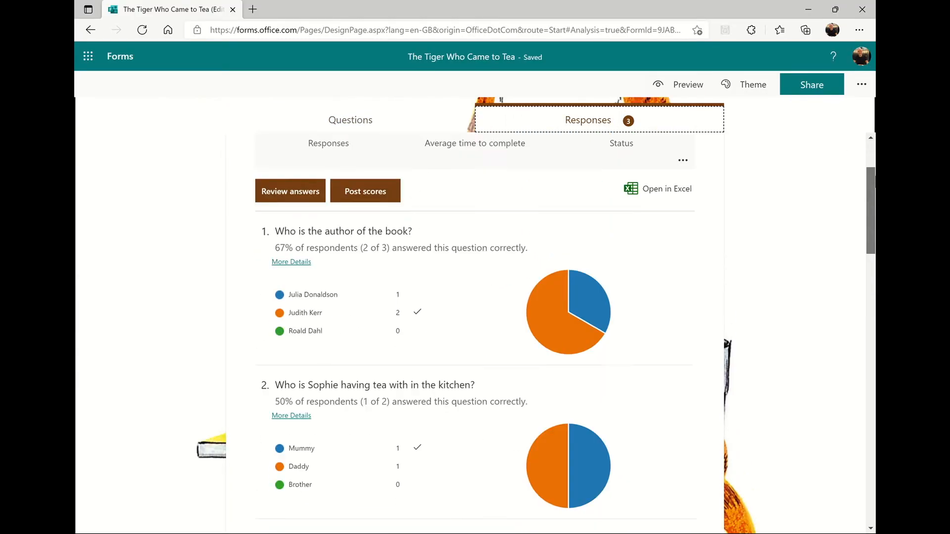
left_click(665, 188)
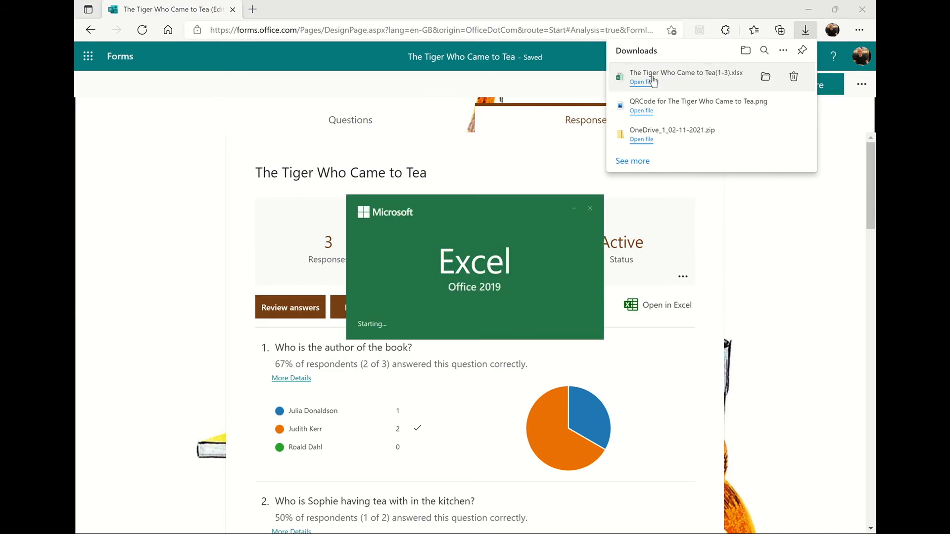
left_click(640, 82)
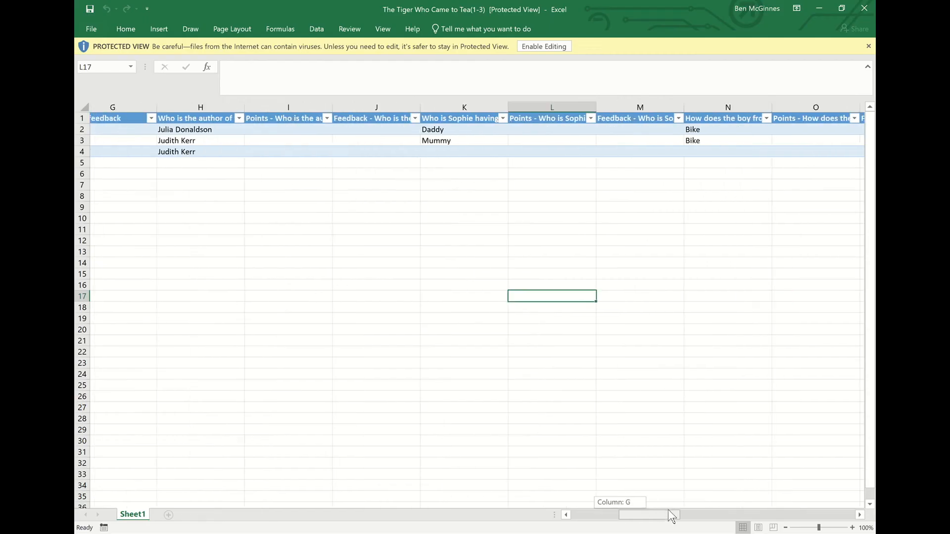